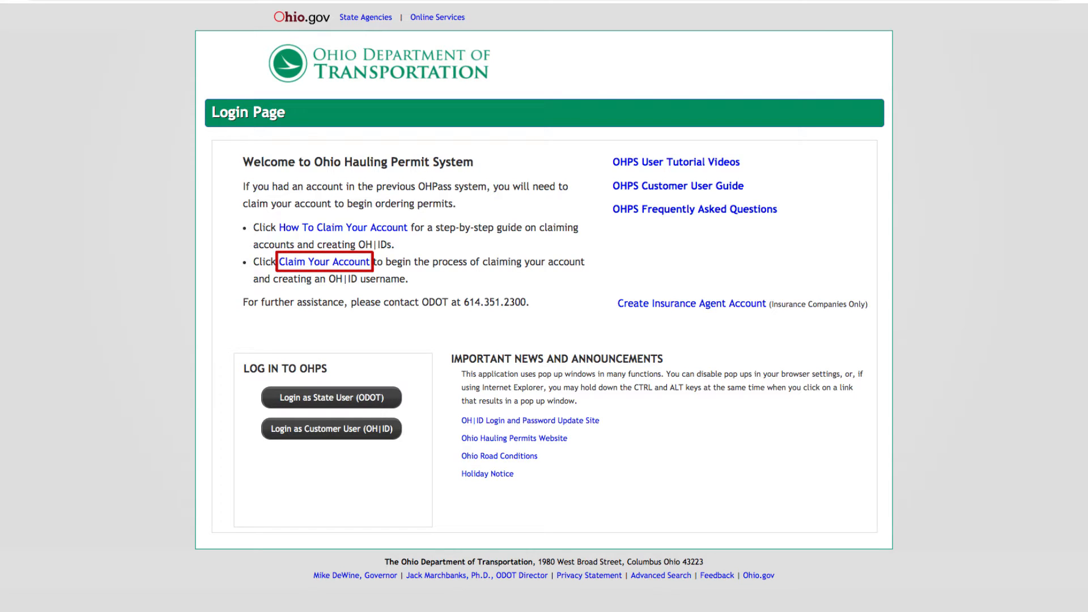
Follow the Claim Your Account link from the OHPS login page.
{"action": "left_click", "coordinate": [323, 262]}
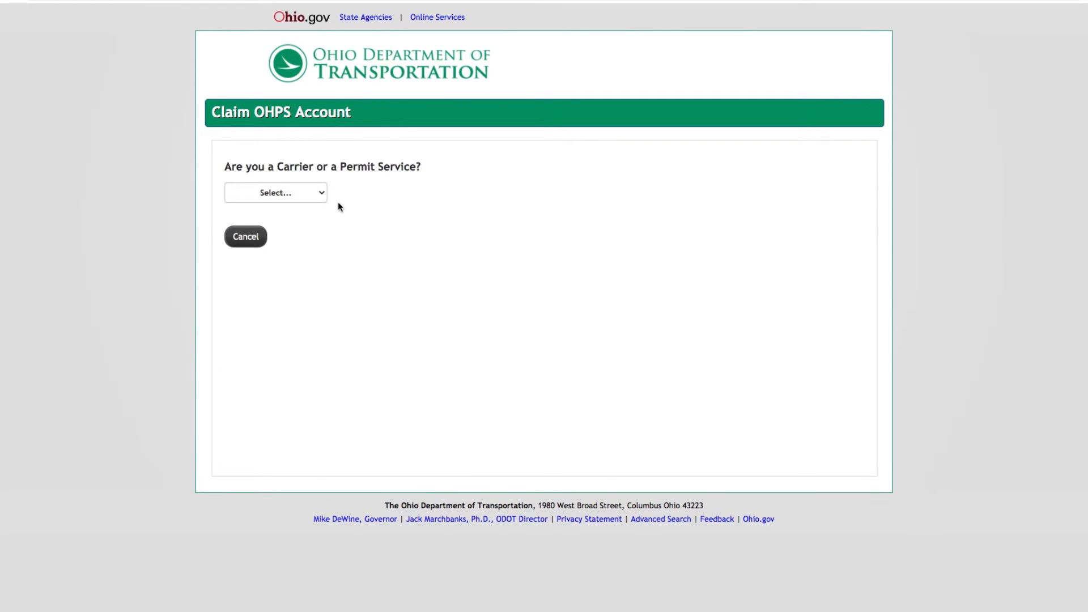
Claim as a carrier and validate permits OH20000711 and OH20000712.
{"action": "left_click", "coordinate": [275, 192]}
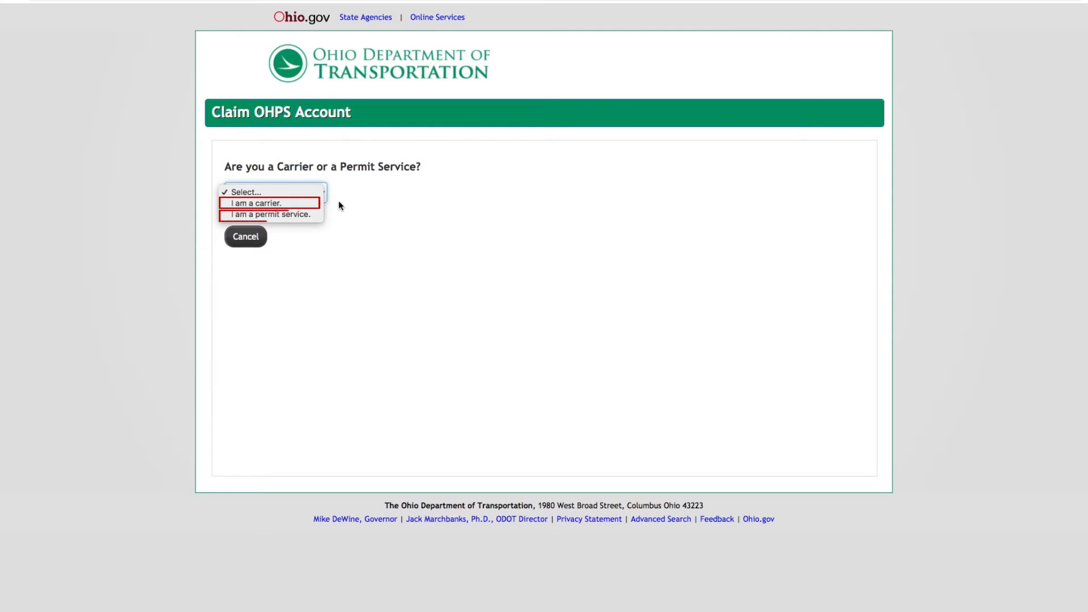
{"action": "mouse_move", "coordinate": [269, 215]}
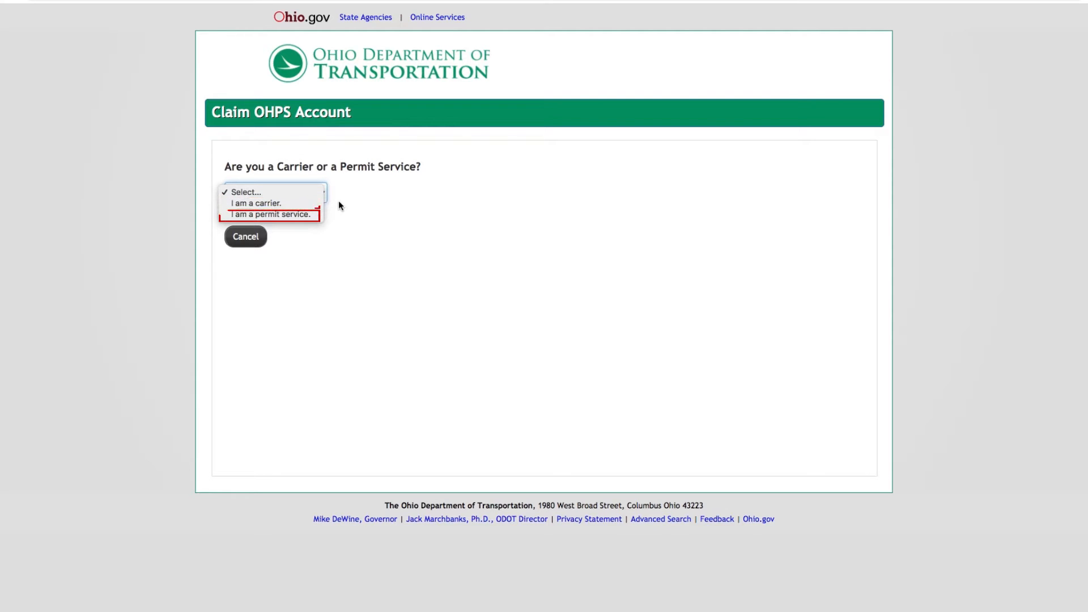
{"action": "left_click", "coordinate": [255, 203]}
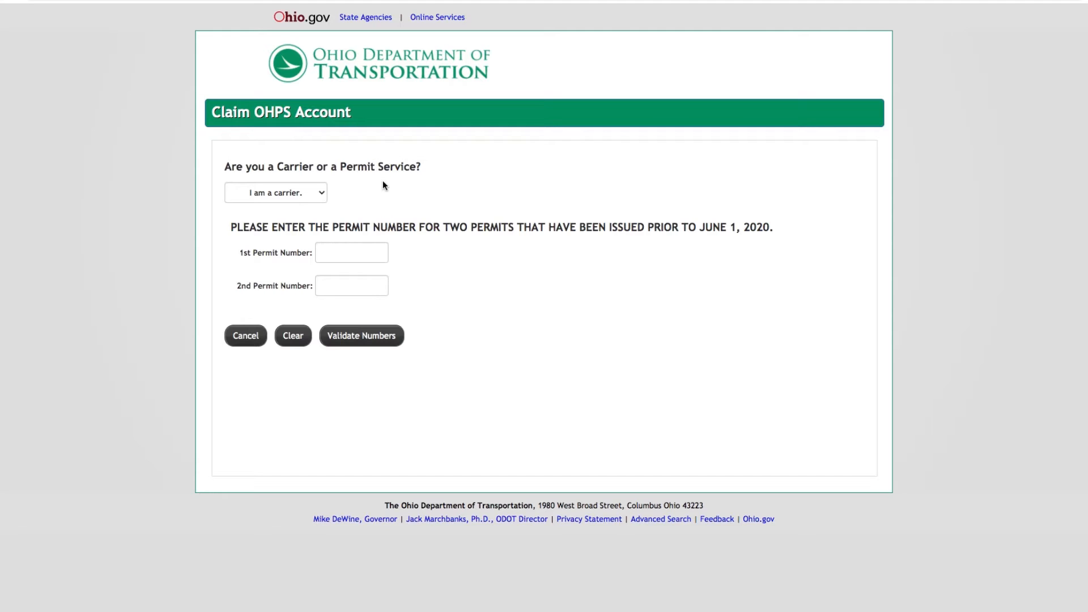
{"action": "type", "text": "OH20000711"}
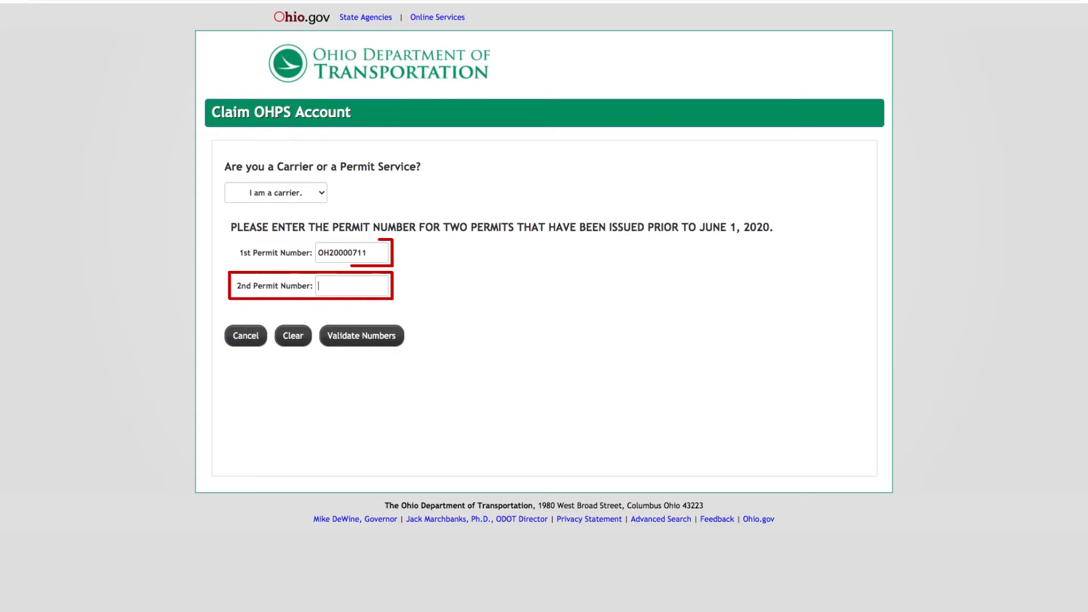
{"action": "type", "text": "OH20000"}
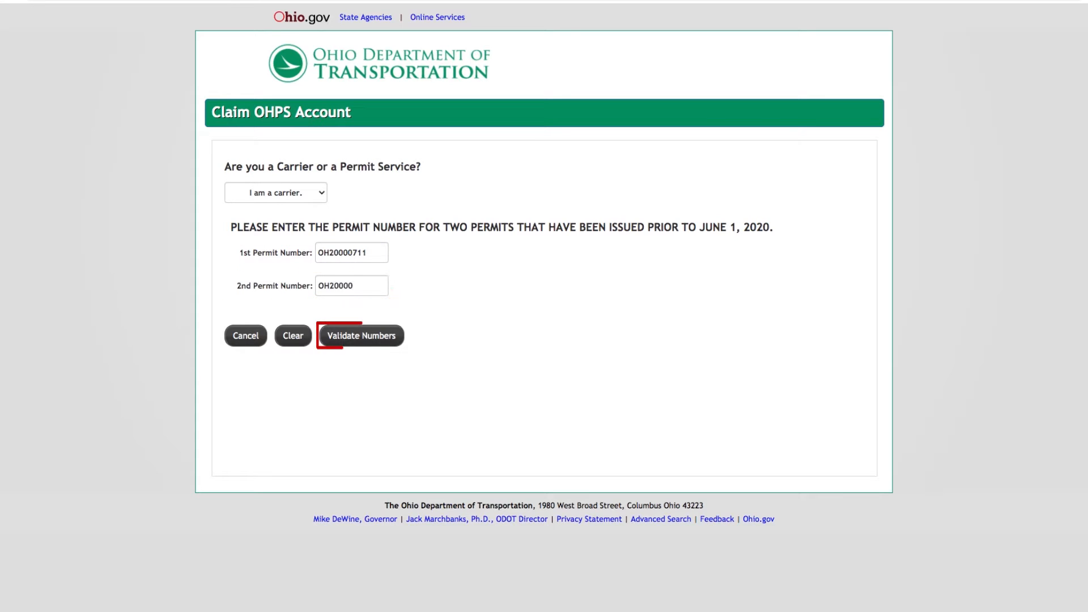
{"action": "type", "text": "712"}
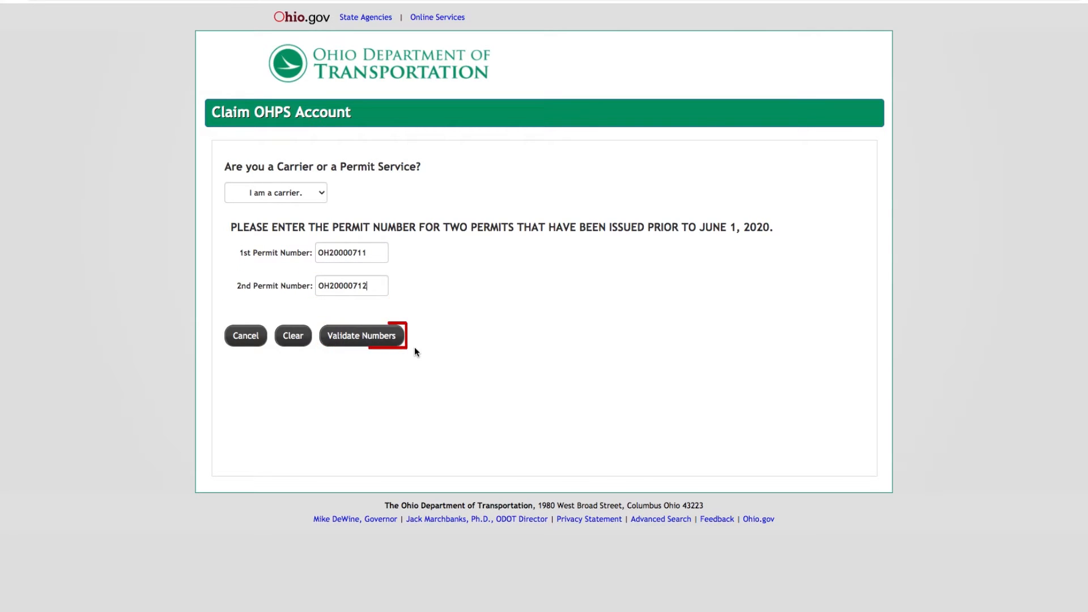
{"action": "left_click", "coordinate": [360, 335]}
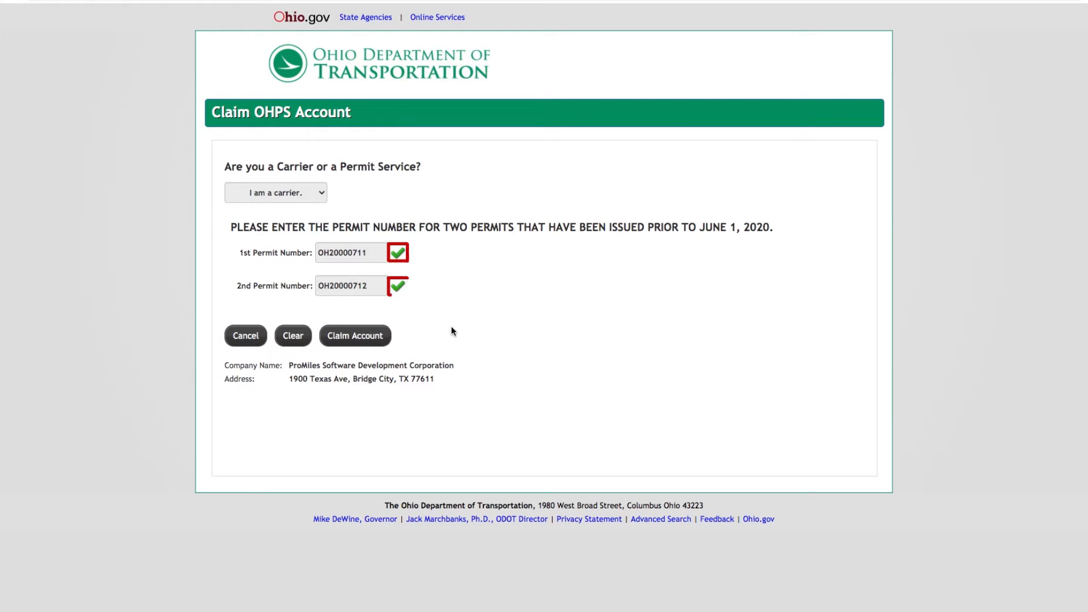
{"action": "left_click", "coordinate": [354, 335]}
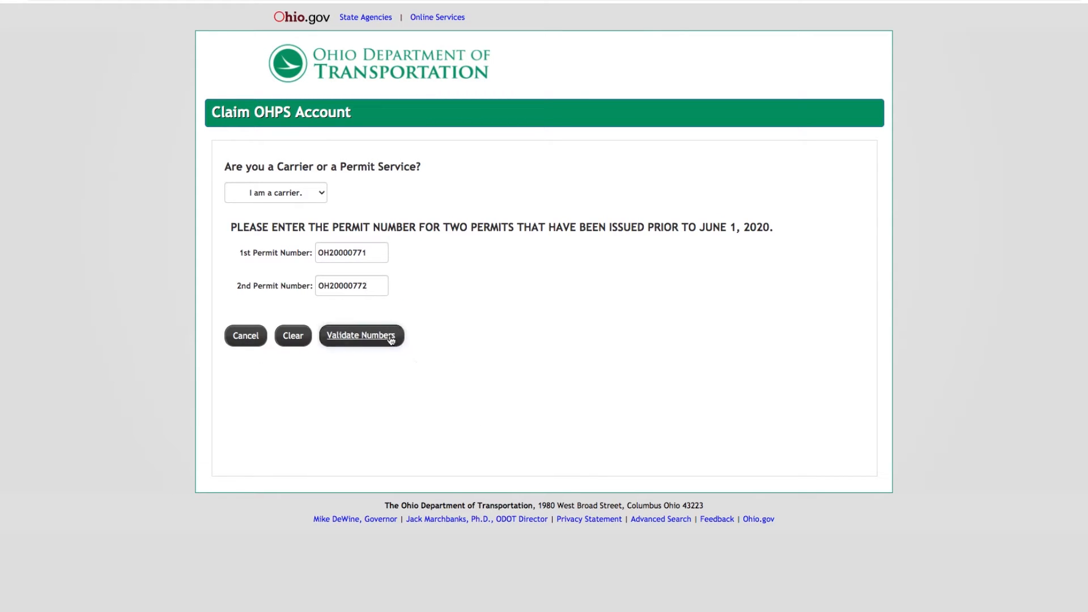
{"action": "left_click", "coordinate": [361, 335]}
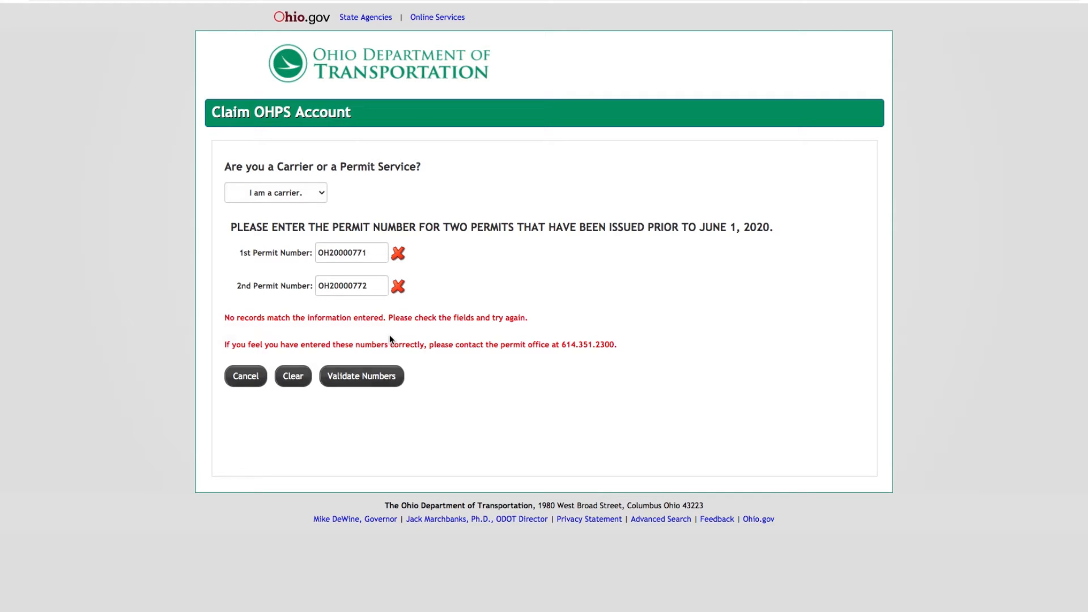
{"action": "left_click", "coordinate": [361, 375]}
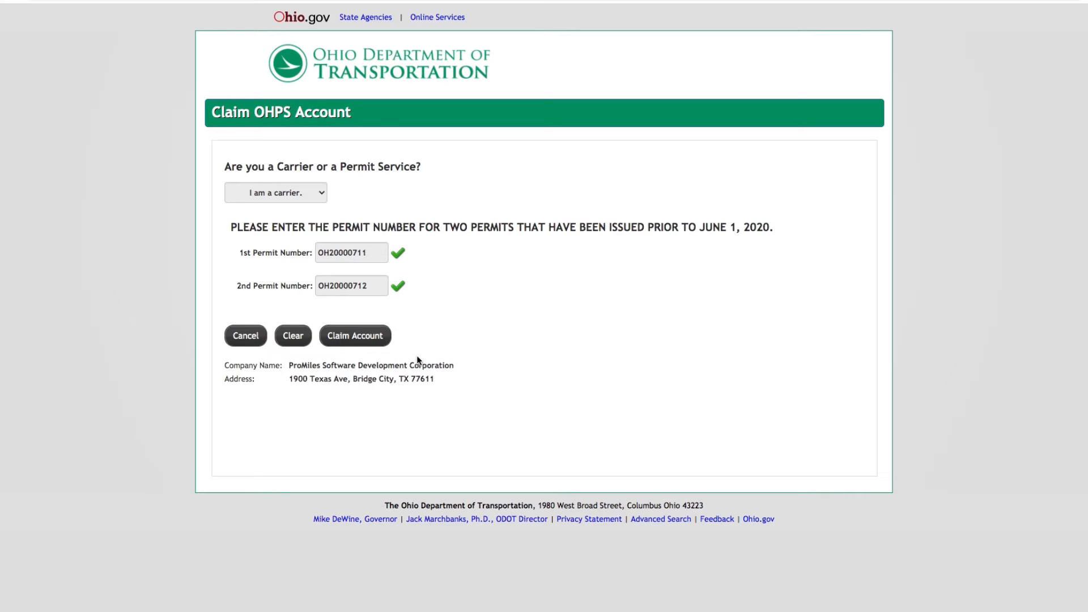
{"action": "left_click", "coordinate": [355, 334]}
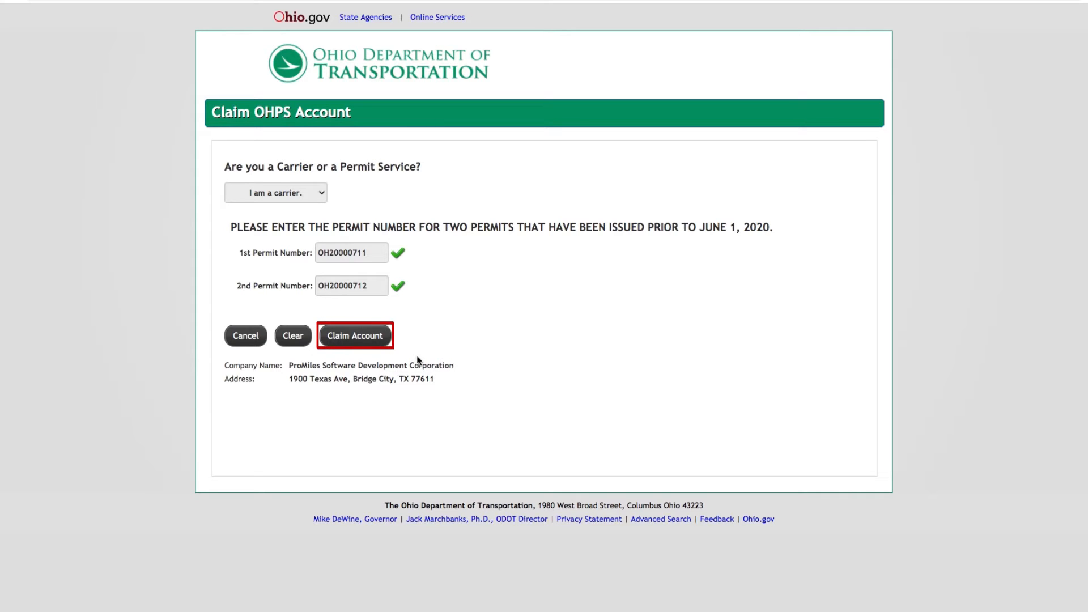
{"action": "left_click", "coordinate": [354, 336]}
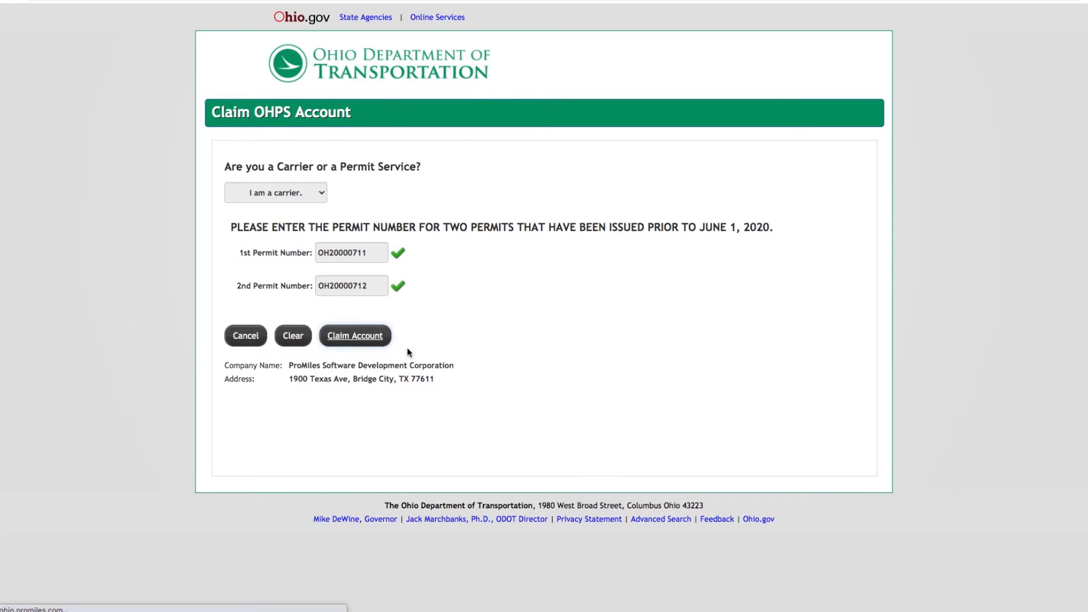
Submit the account claim to reach the prefilled Create New Company Profile form.
{"action": "left_click", "coordinate": [355, 336]}
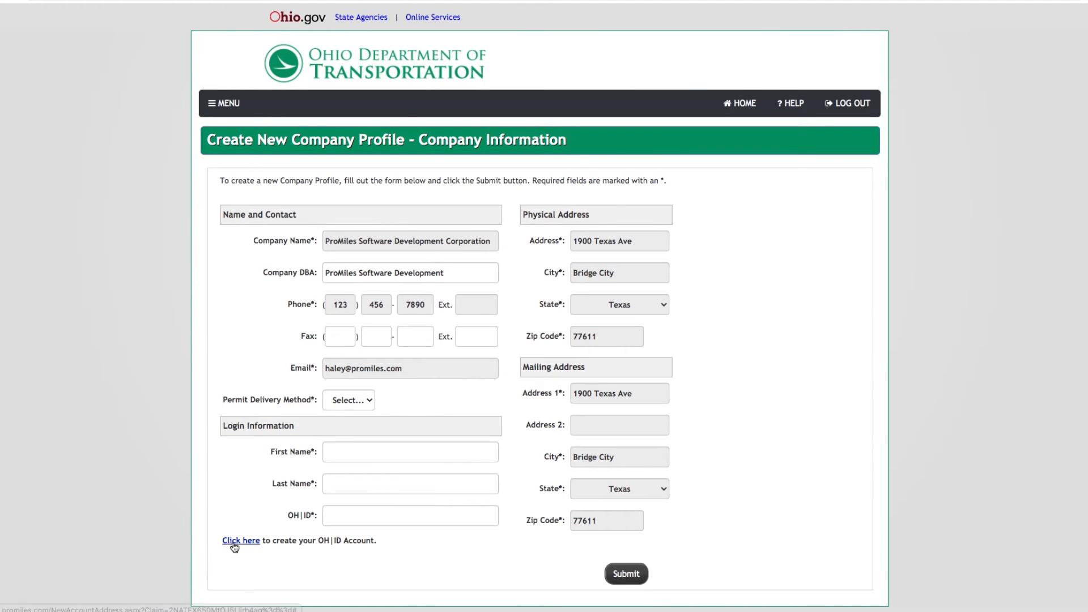
Start a new OH|ID account and advance past the profile information step.
{"action": "left_click", "coordinate": [241, 540]}
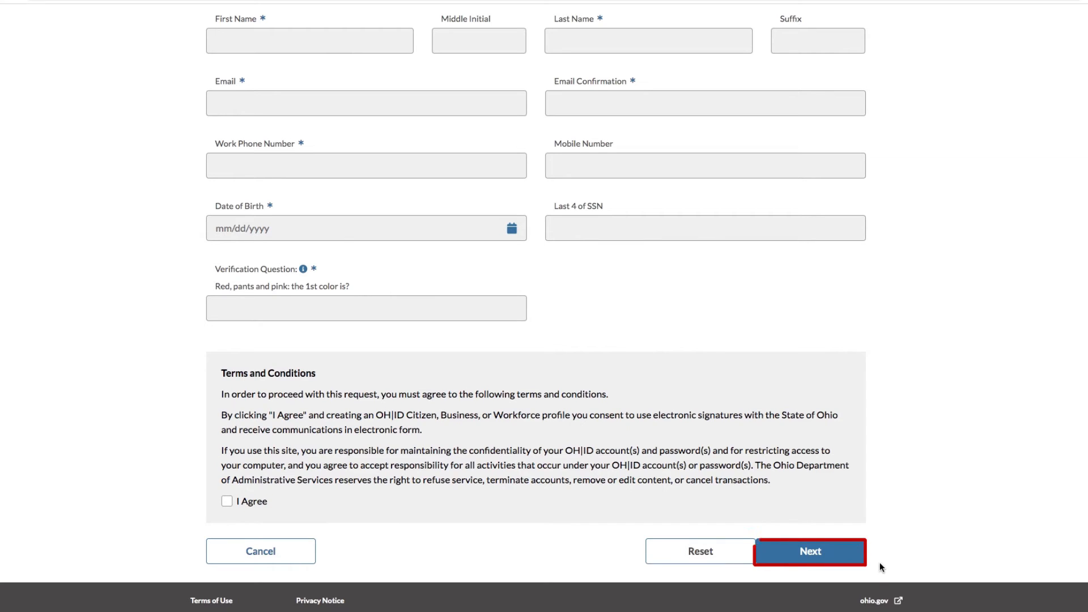
{"action": "left_click", "coordinate": [809, 551]}
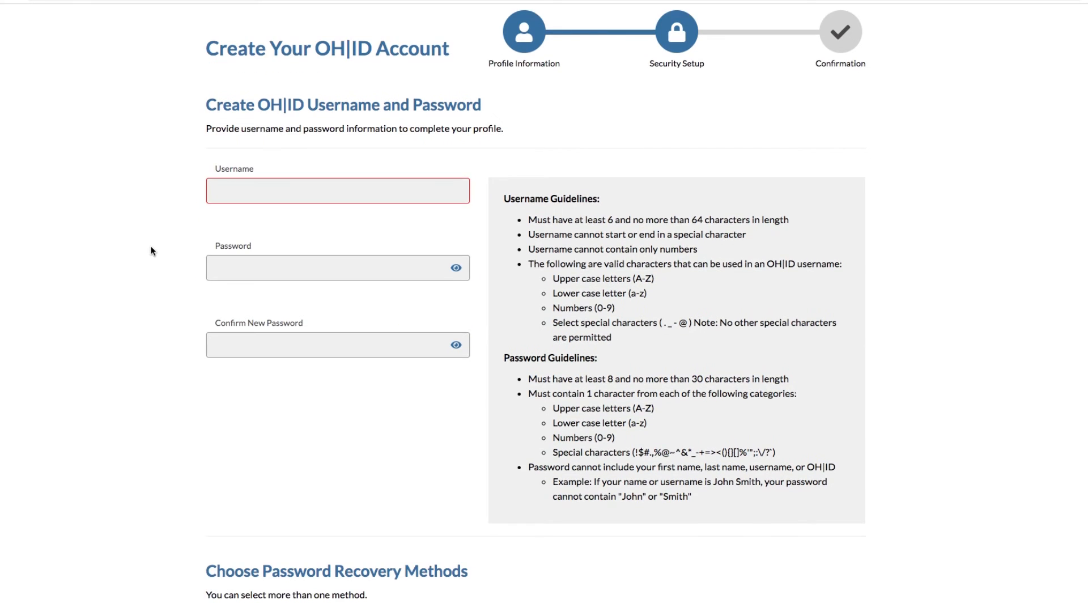
Choose Email and Mobile Number password recovery and create the OH|ID account.
{"action": "scroll", "scroll_direction": "down", "scroll_amount": 3}
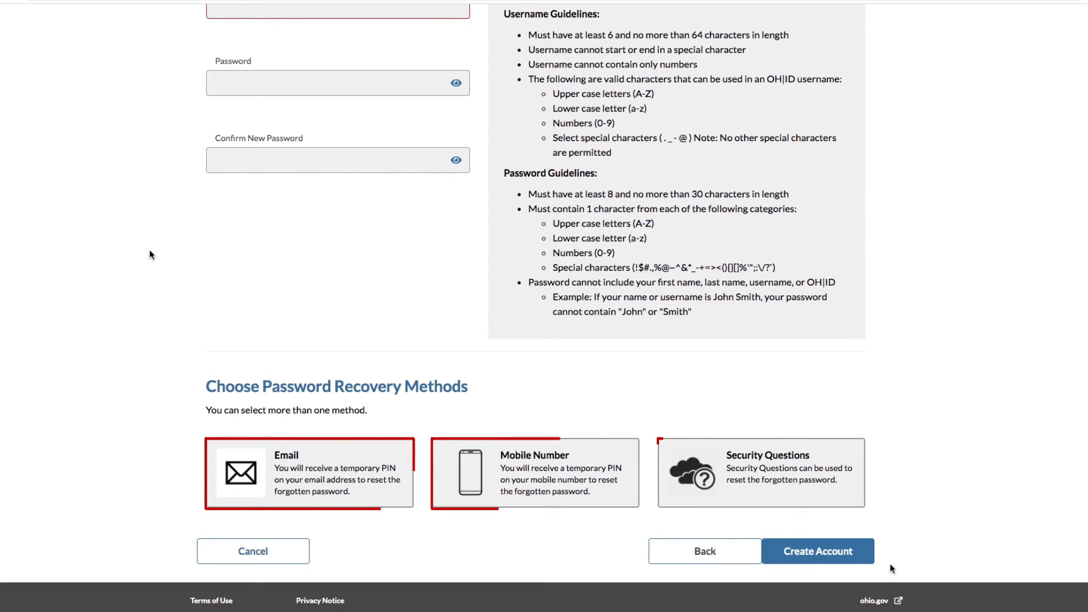
{"action": "left_click", "coordinate": [760, 473]}
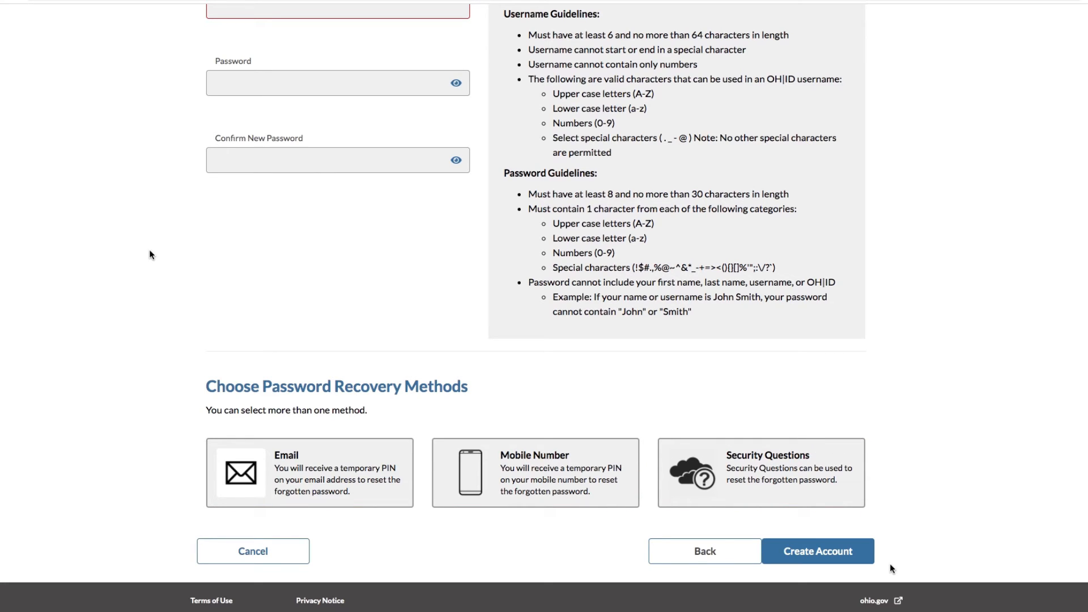
{"action": "left_click", "coordinate": [817, 551]}
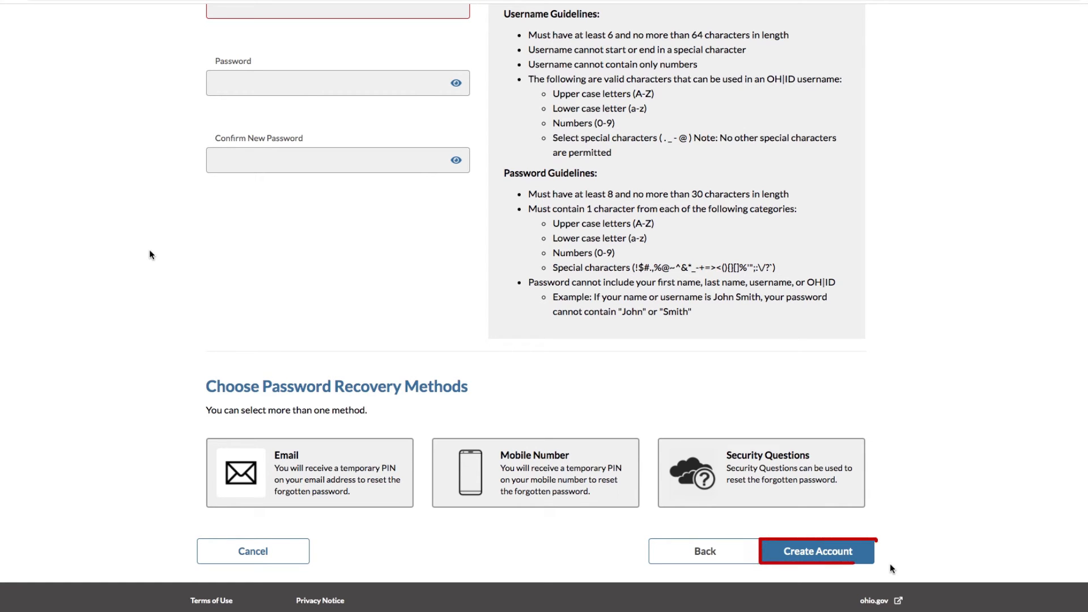
{"action": "left_click", "coordinate": [817, 551]}
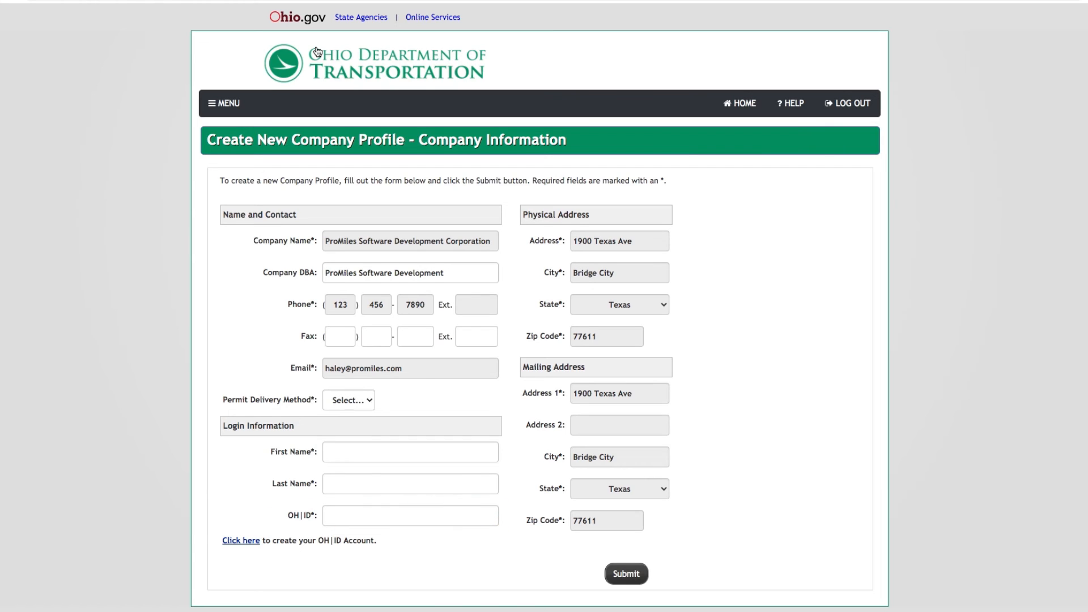
Use the ODOT logo to return to the OHPS login page.
{"action": "left_click", "coordinate": [624, 573]}
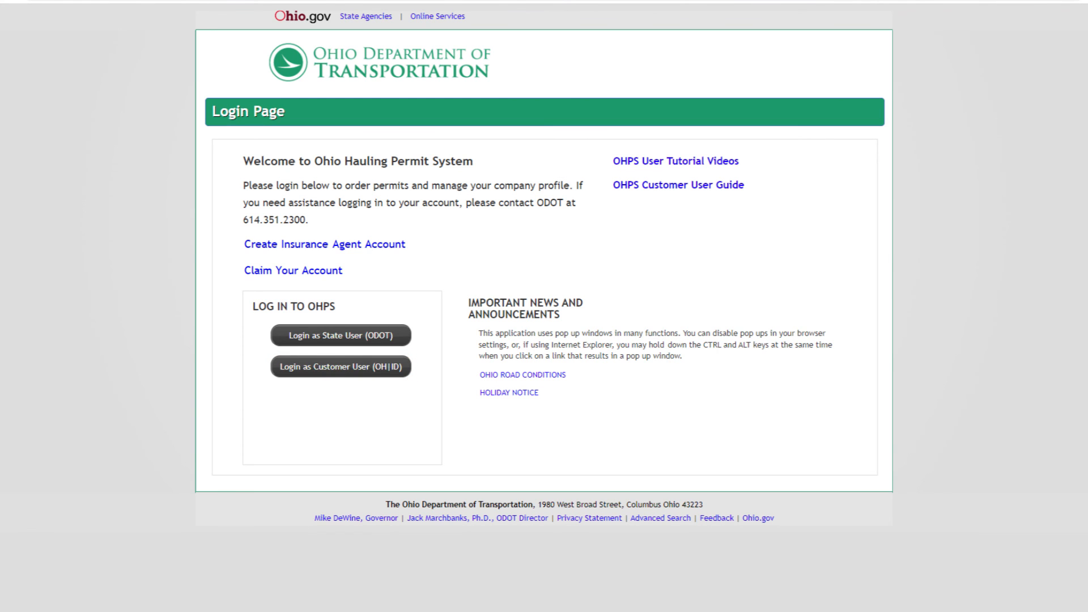
Choose Login as Customer User (OH|ID) to reach the OH|ID sign-in page.
{"action": "left_click", "coordinate": [340, 367]}
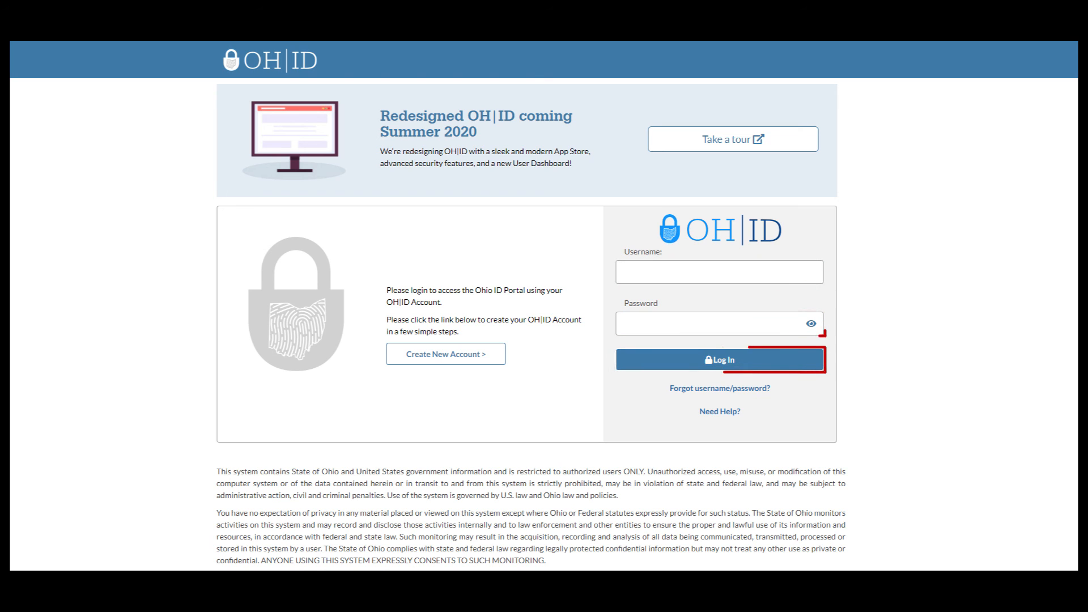
Log in with the OH|ID credentials to reach the Company Dashboard.
{"action": "left_click", "coordinate": [718, 359]}
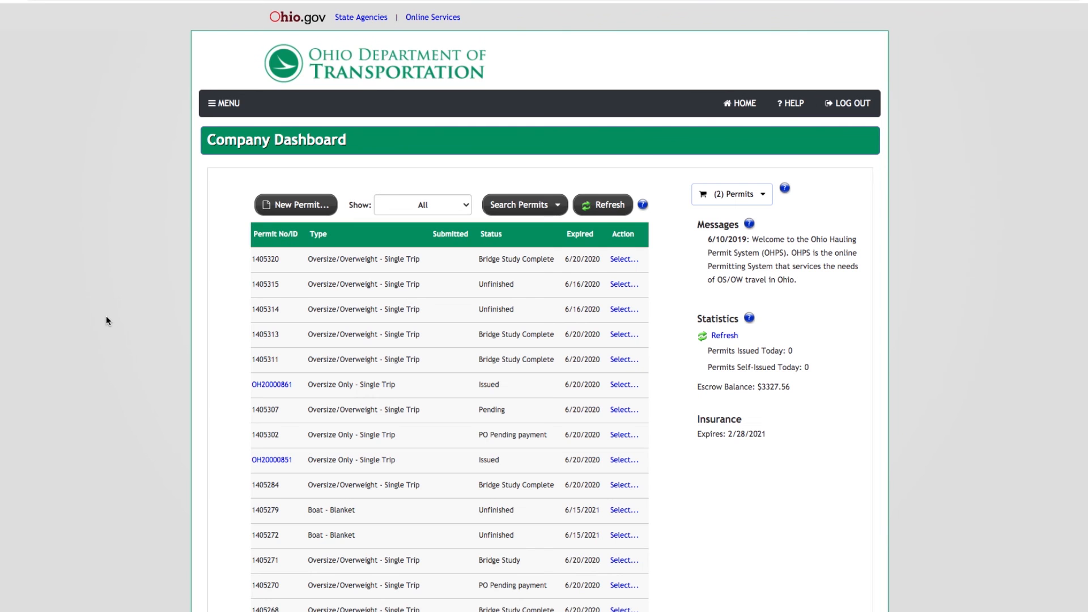